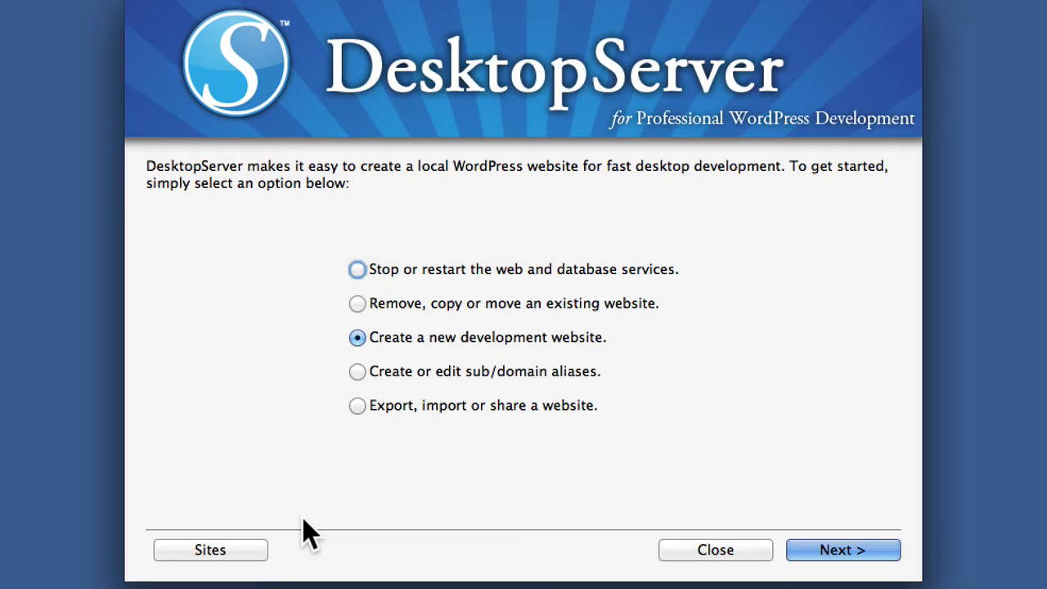
Step through the wizard to export a WordPress website as an archive
click(356, 406)
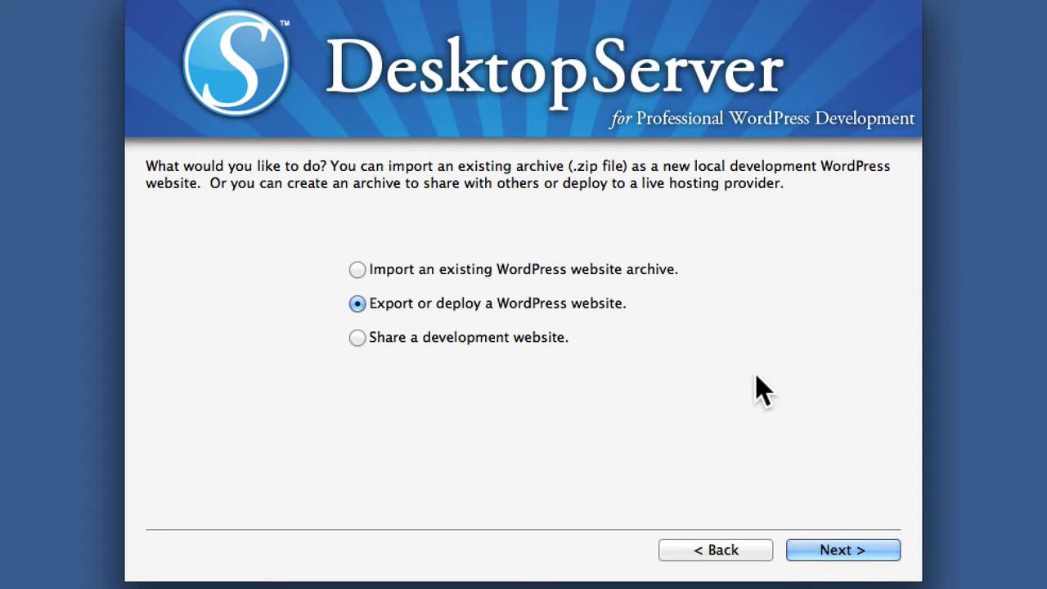
click(837, 550)
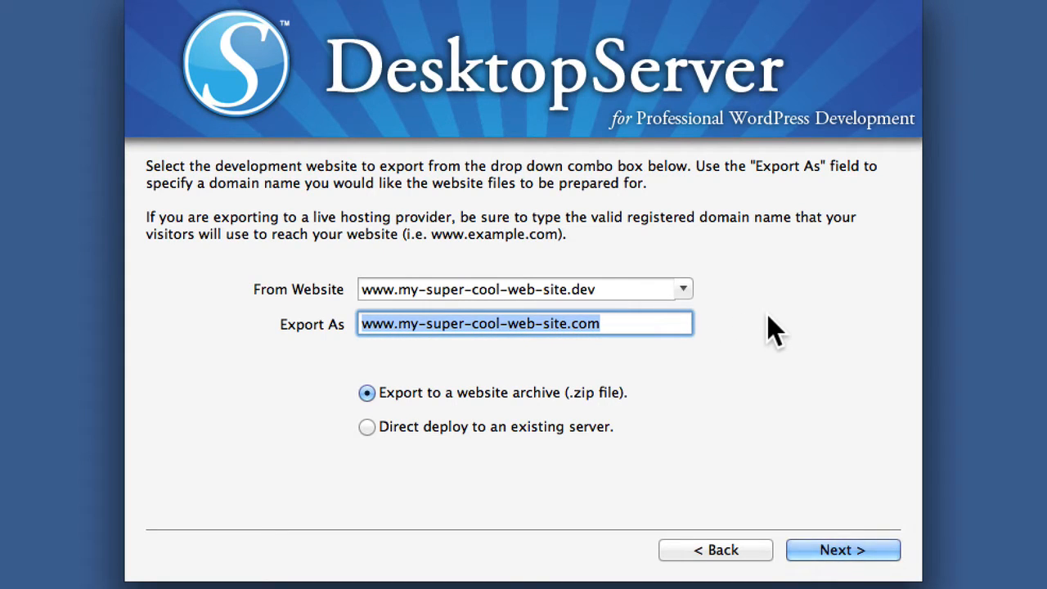
mouse_move(668, 344)
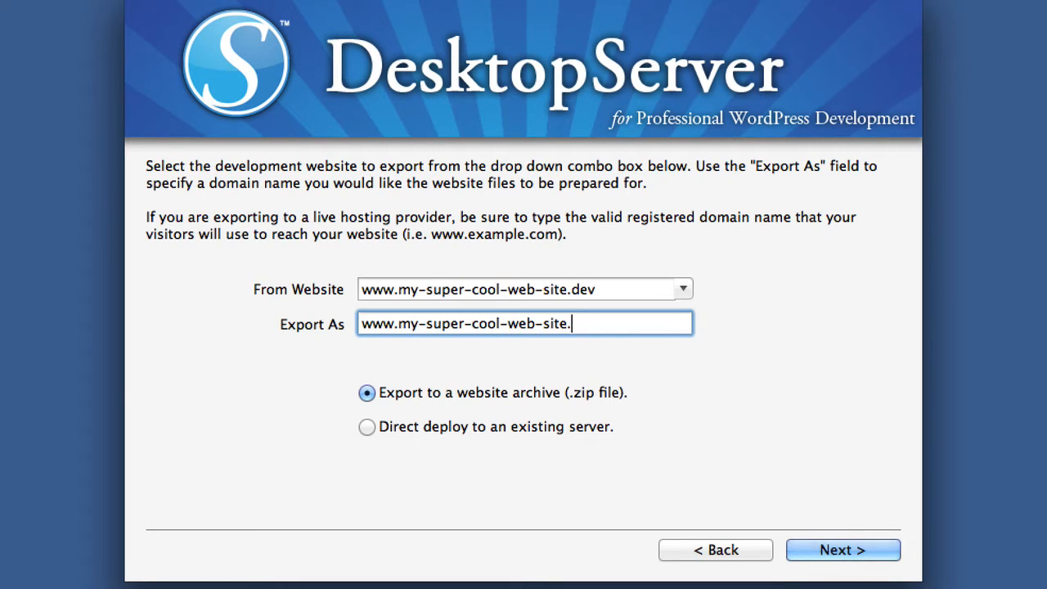
text(dev)
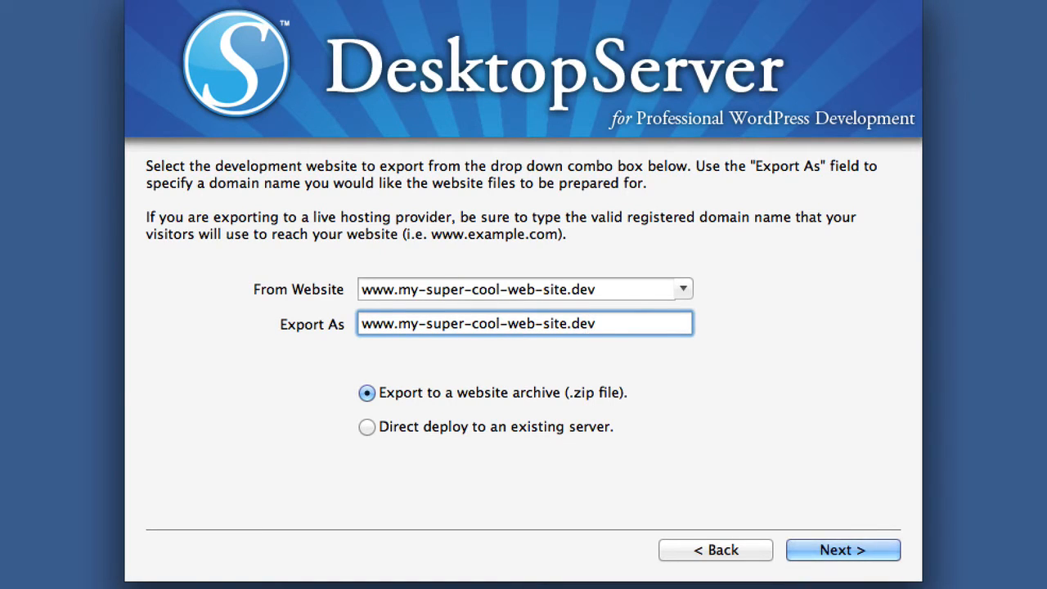
mouse_move(736, 401)
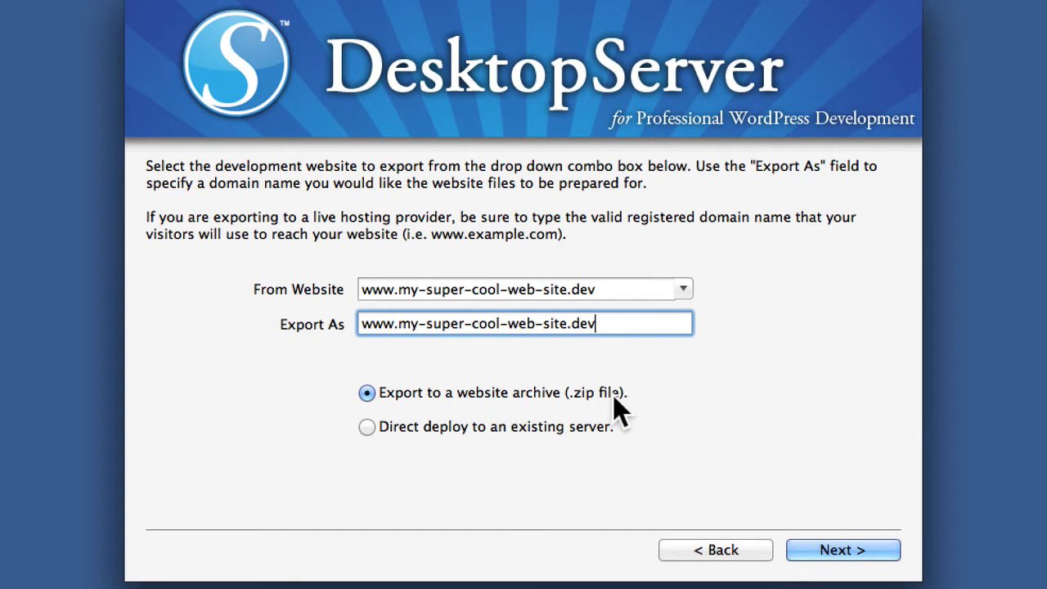
mouse_move(873, 553)
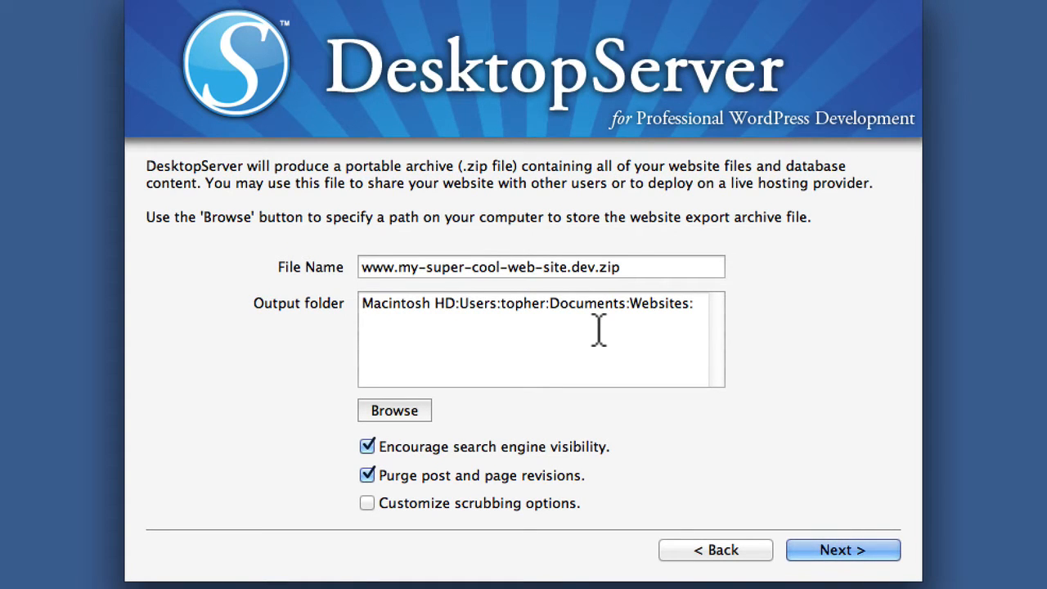
mouse_move(598, 308)
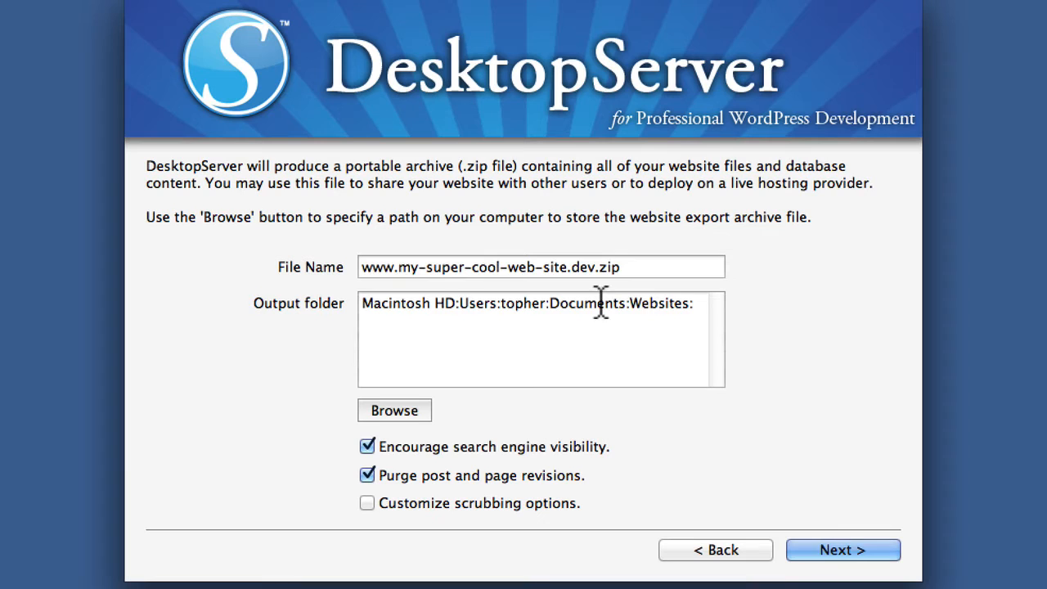
Browse for a different output folder for the zip archive
click(393, 411)
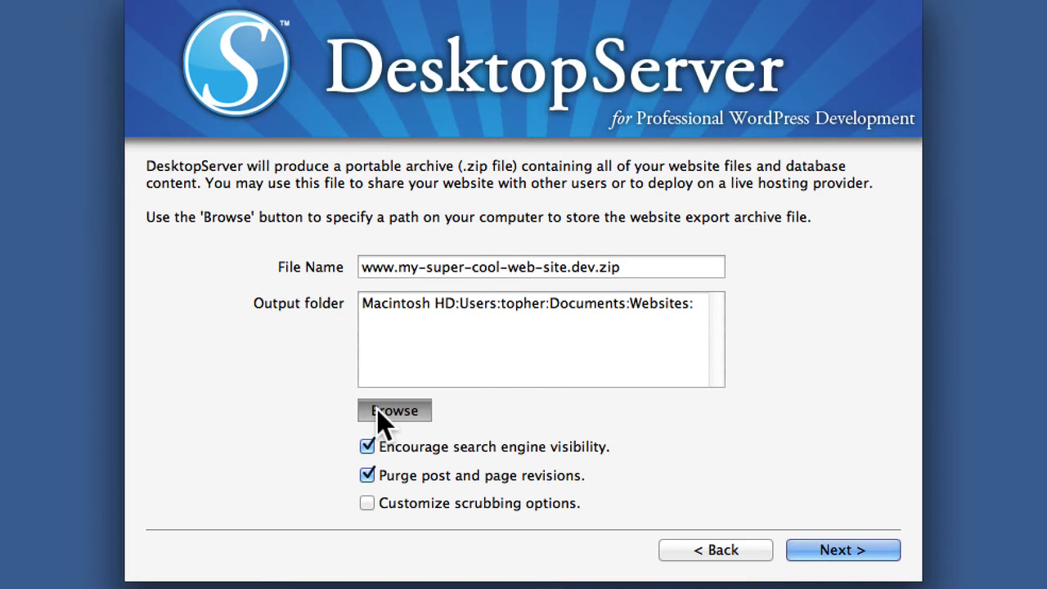
Set the archive output folder to Applications/XAMPP/blueprints
click(394, 411)
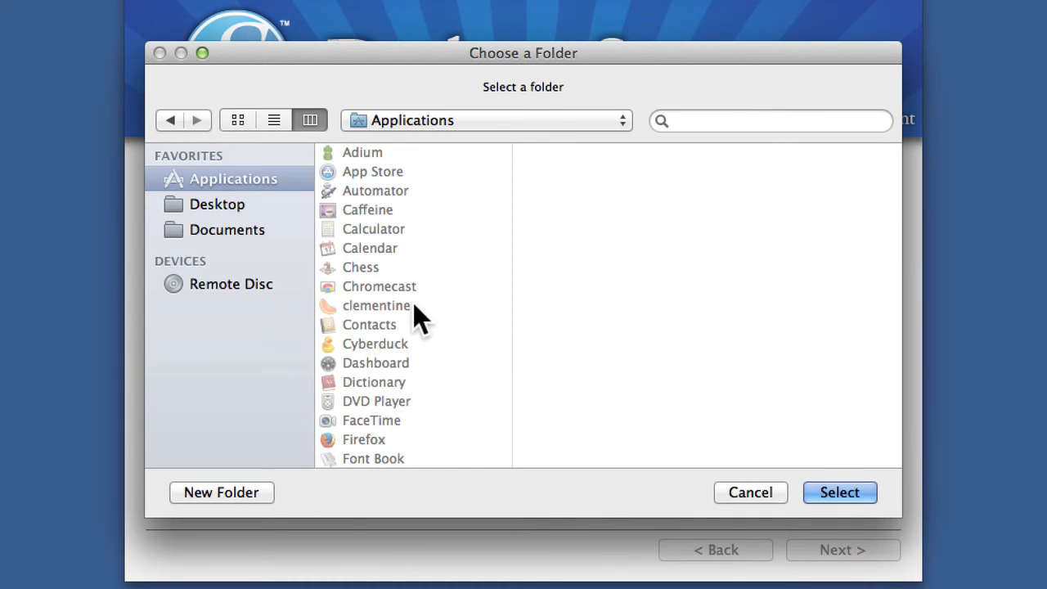
scroll(down, 3)
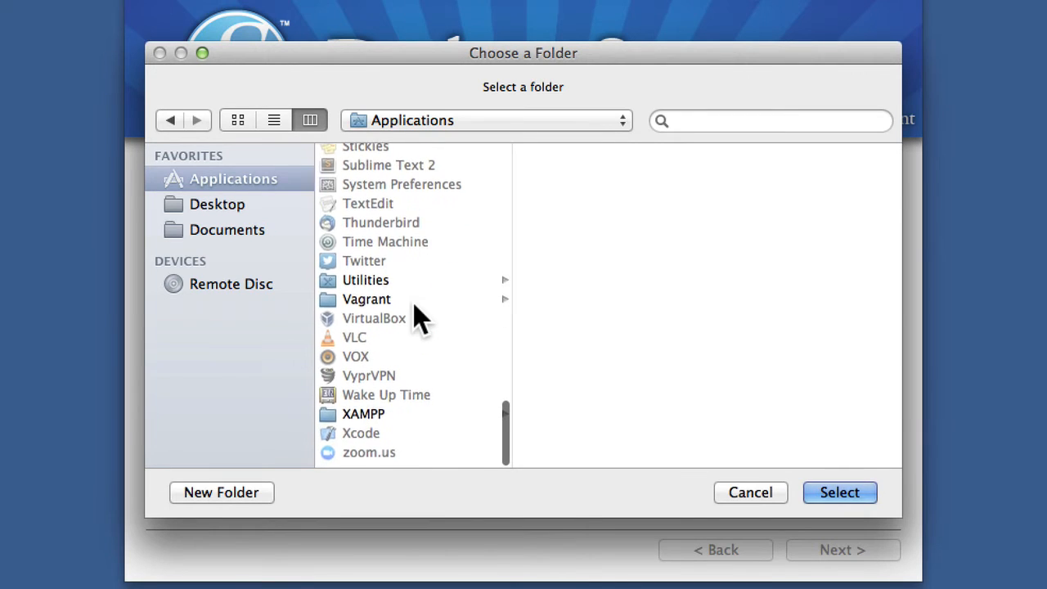
click(363, 419)
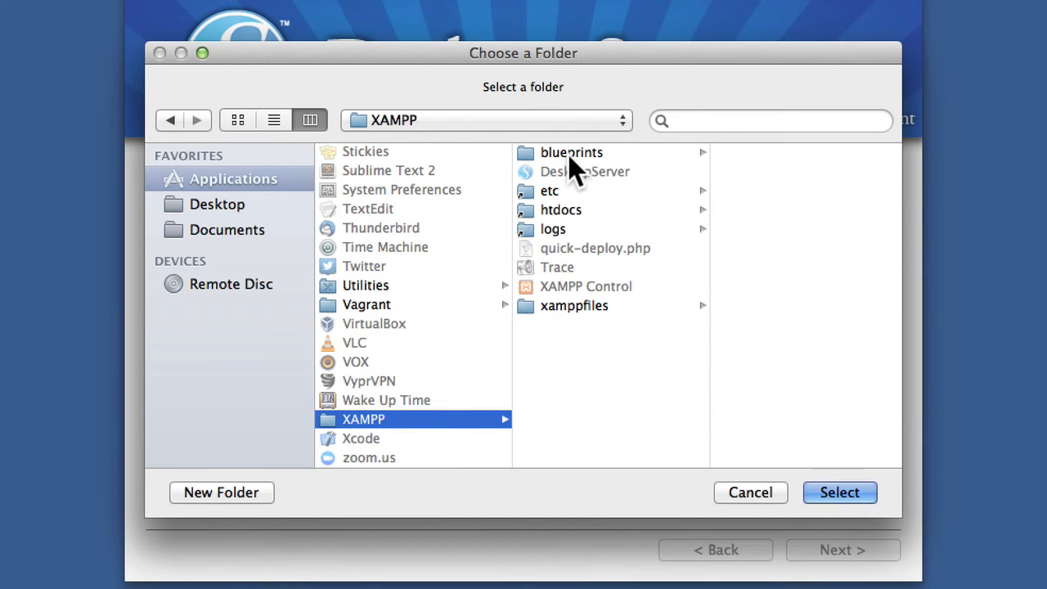
click(839, 490)
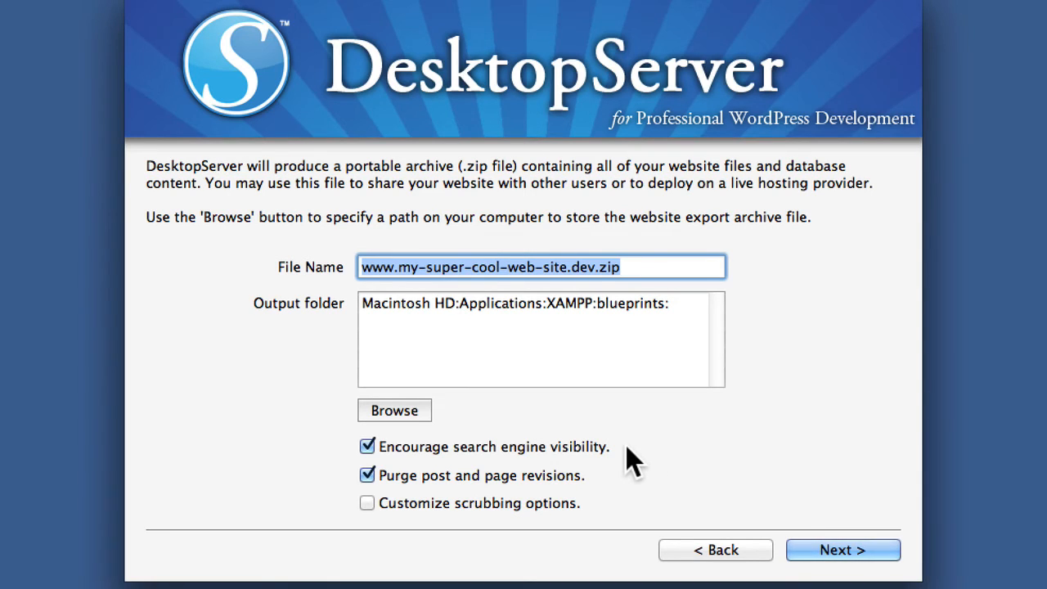
mouse_move(527, 488)
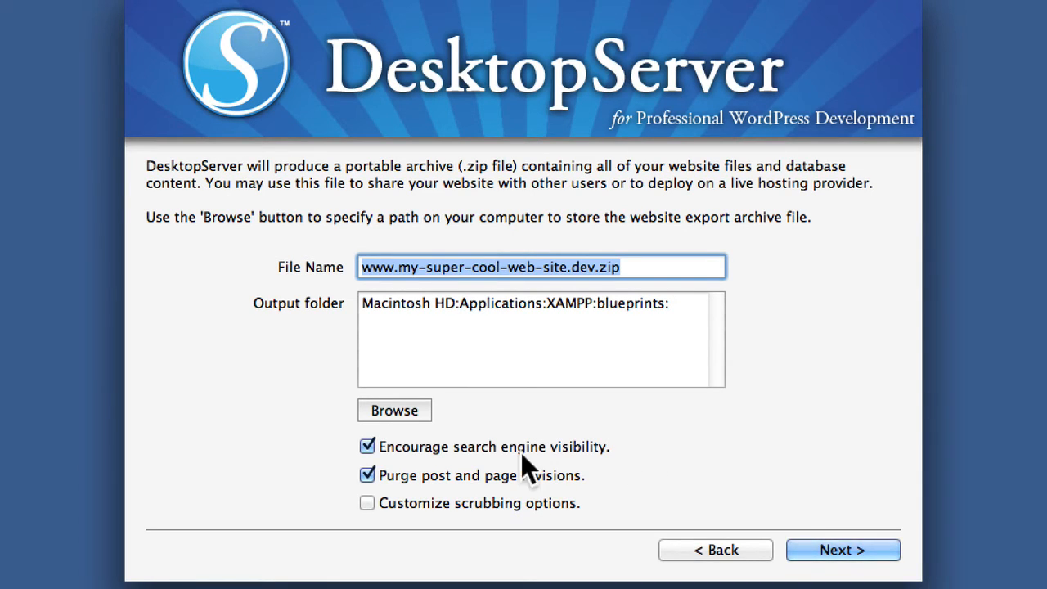
mouse_move(581, 499)
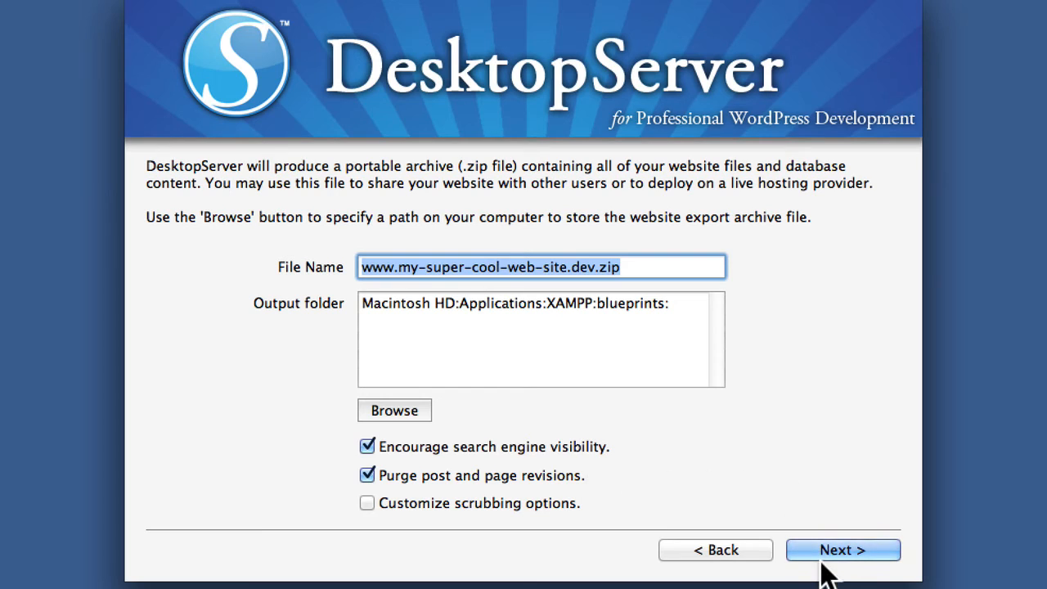
mouse_move(517, 539)
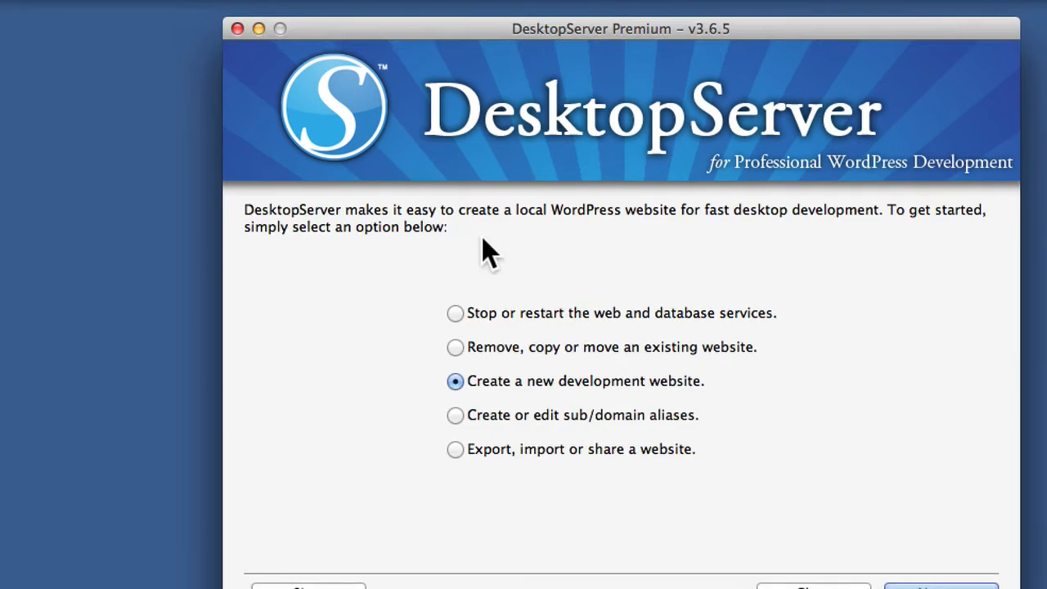
click(113, 12)
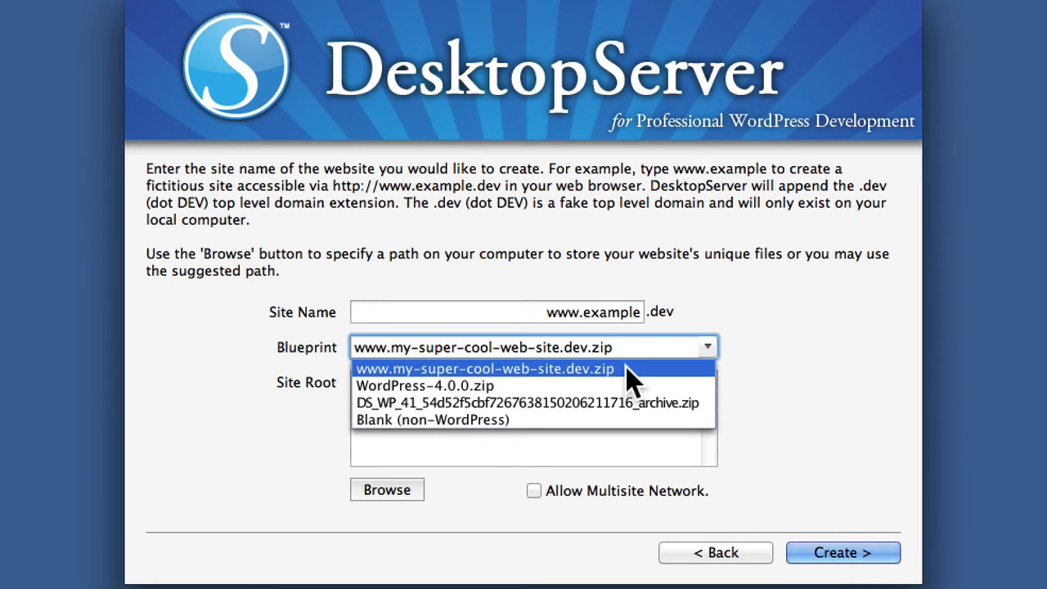
click(488, 370)
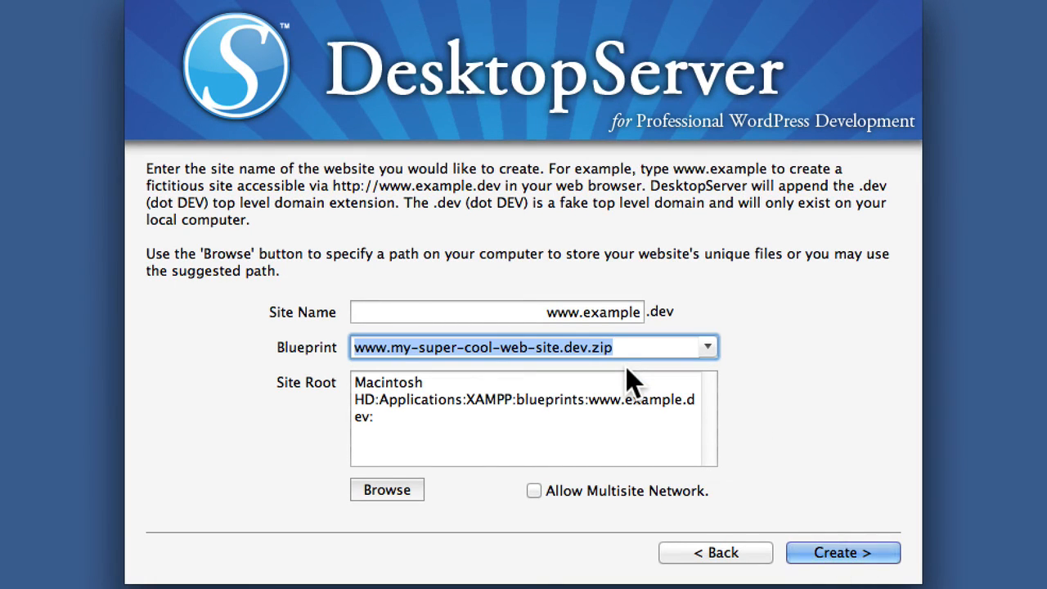